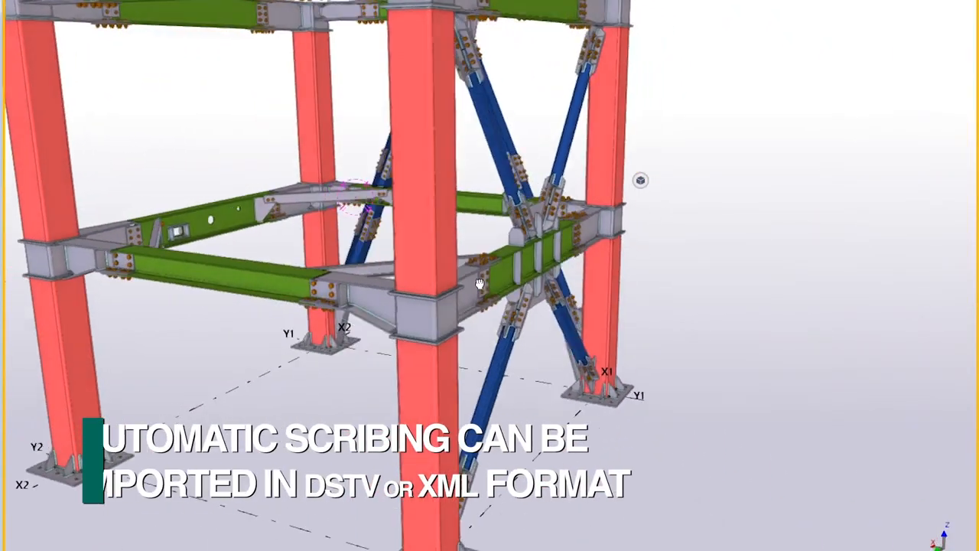
- Orbit the 3D view to see the red columns, blue bracing and bolted beam connections from another angle
left_click_drag(478, 285, 455, 266)
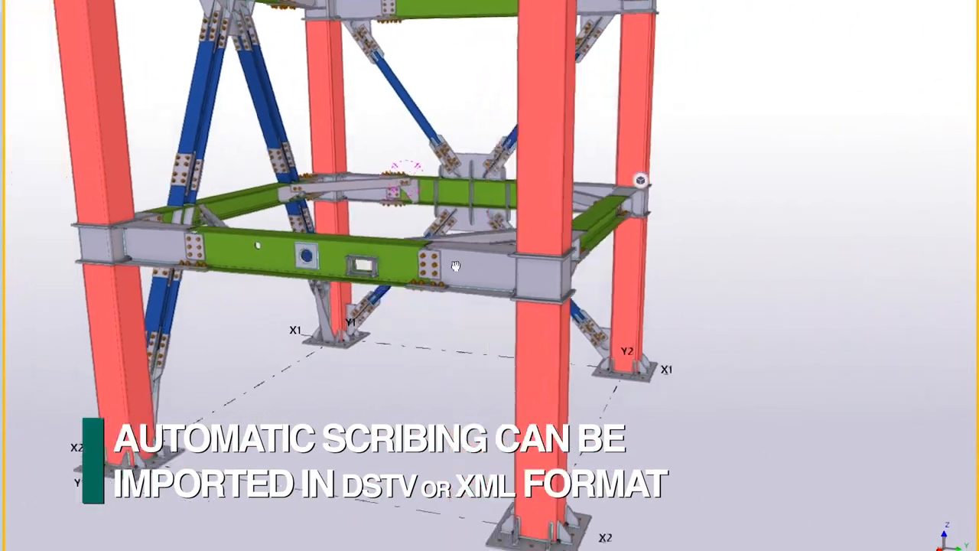